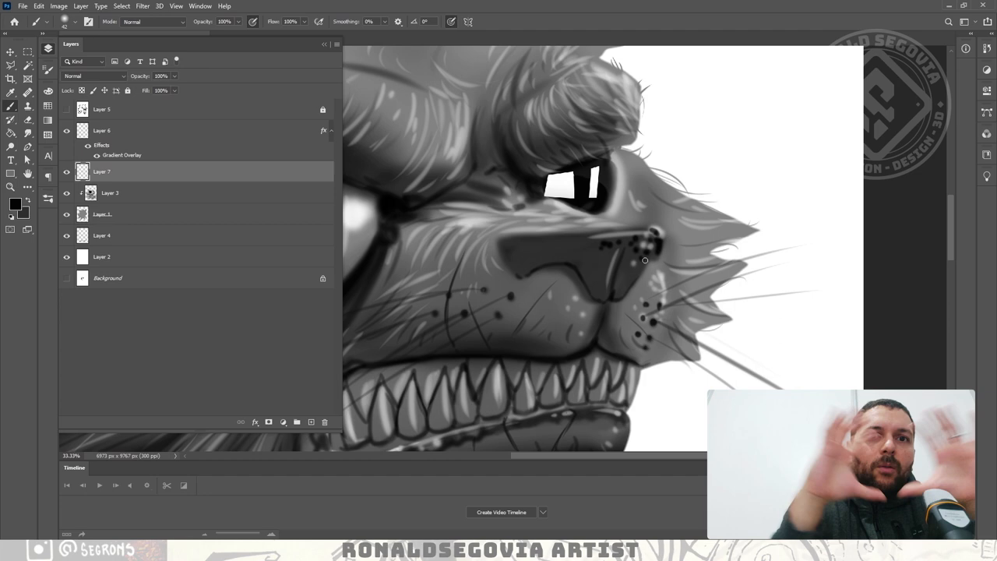
- Paint a soft gray ground shadow under the werewolf's feet on Layer 11
click(23, 6)
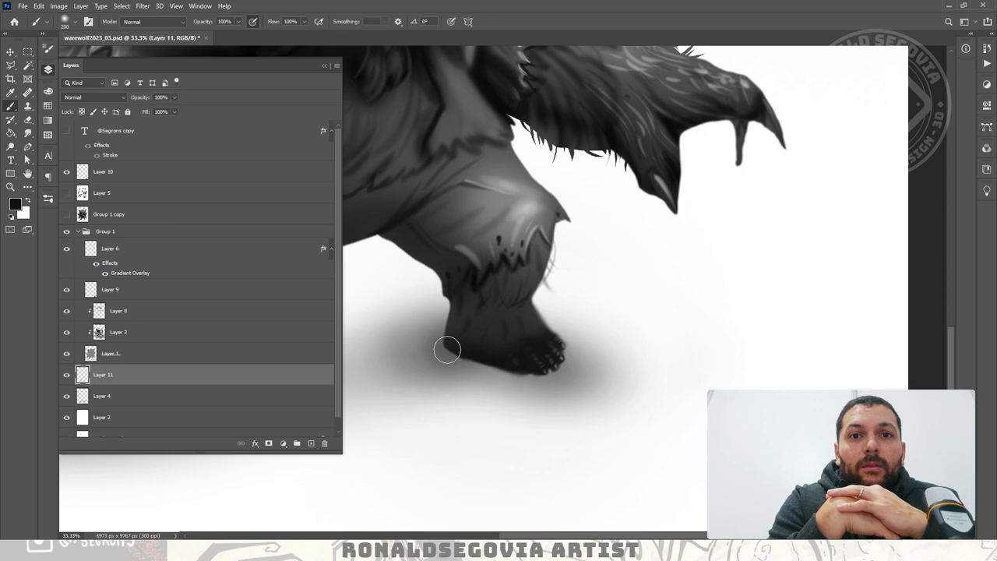
click(118, 332)
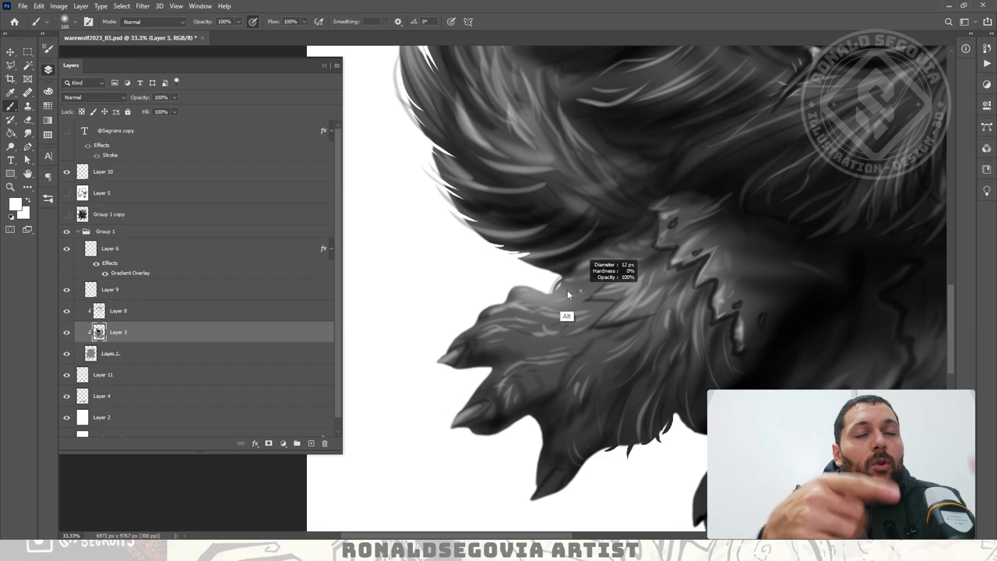